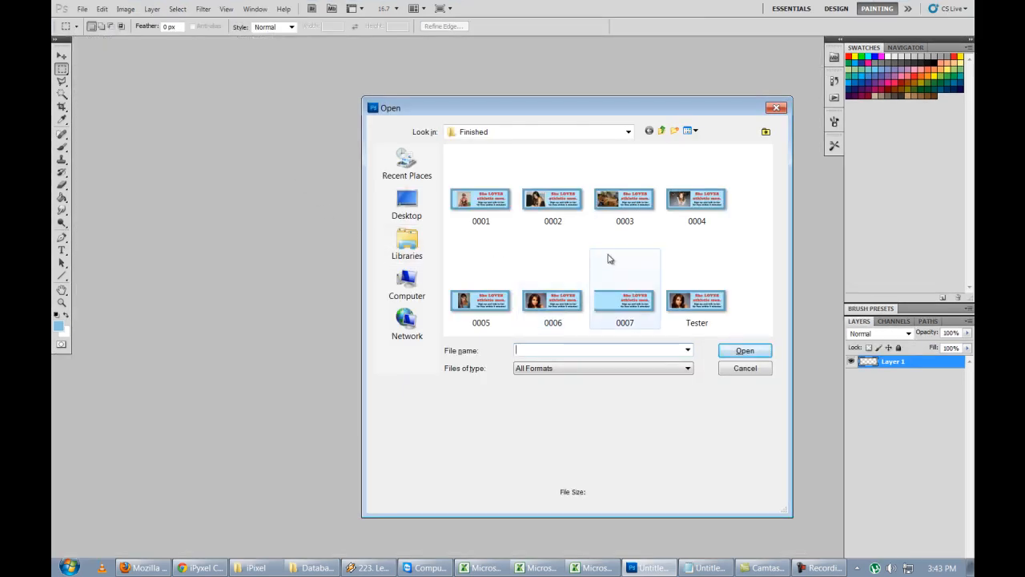
# Step: Open the Tester banner image from the Finished banners folder
pyautogui.click(743, 367)
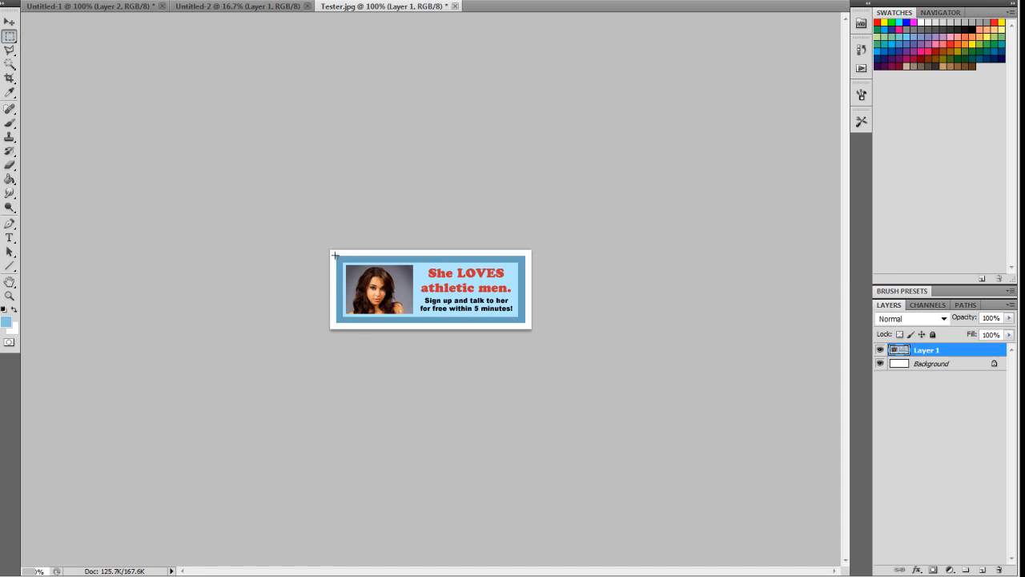
# Step: Marquee-select the banner's outer border and smooth its corners with a small sample radius
pyautogui.moveTo(334, 255); pyautogui.dragTo(530, 325)
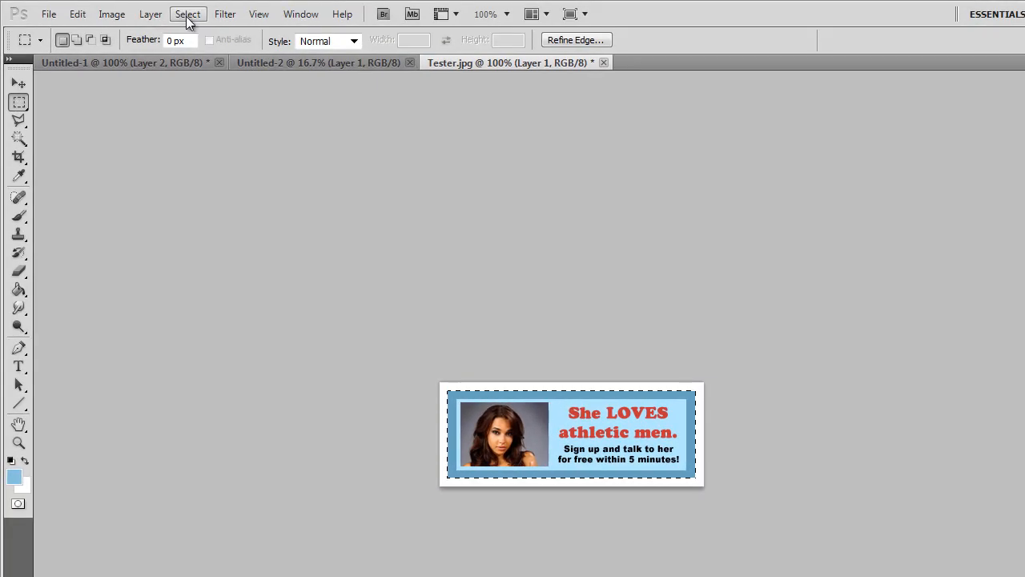
pyautogui.click(188, 13)
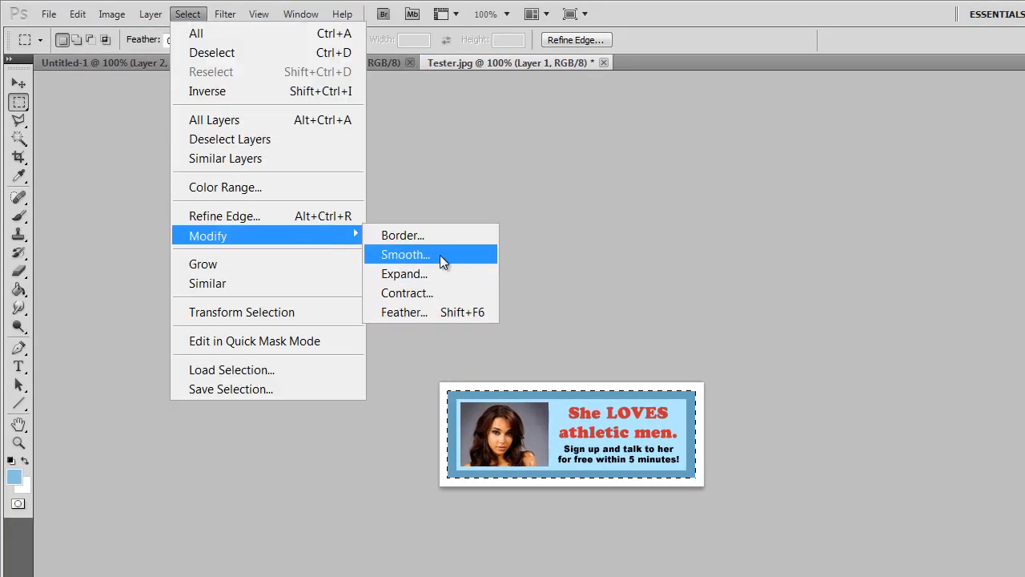
pyautogui.click(404, 253)
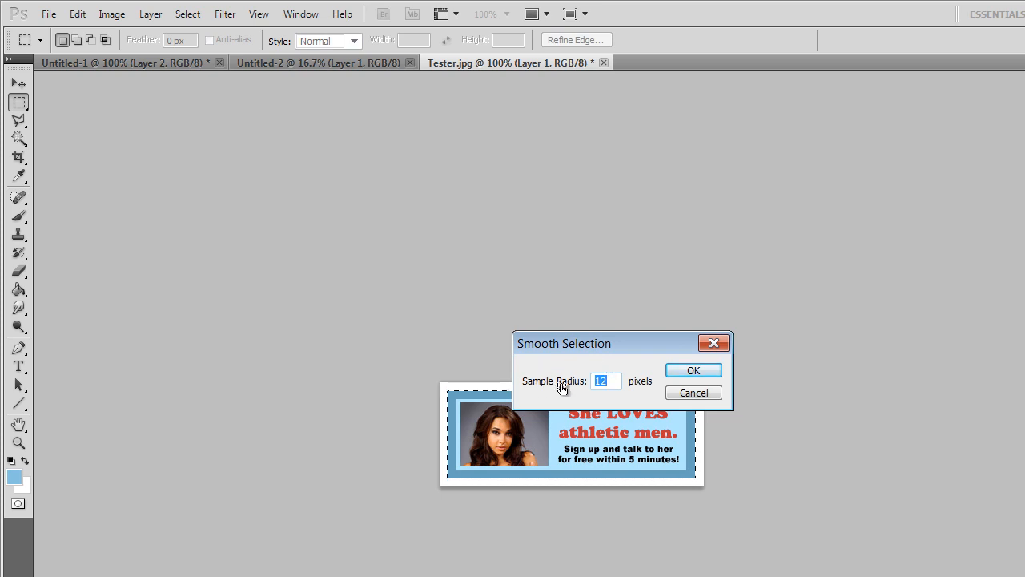
pyautogui.moveTo(593, 396)
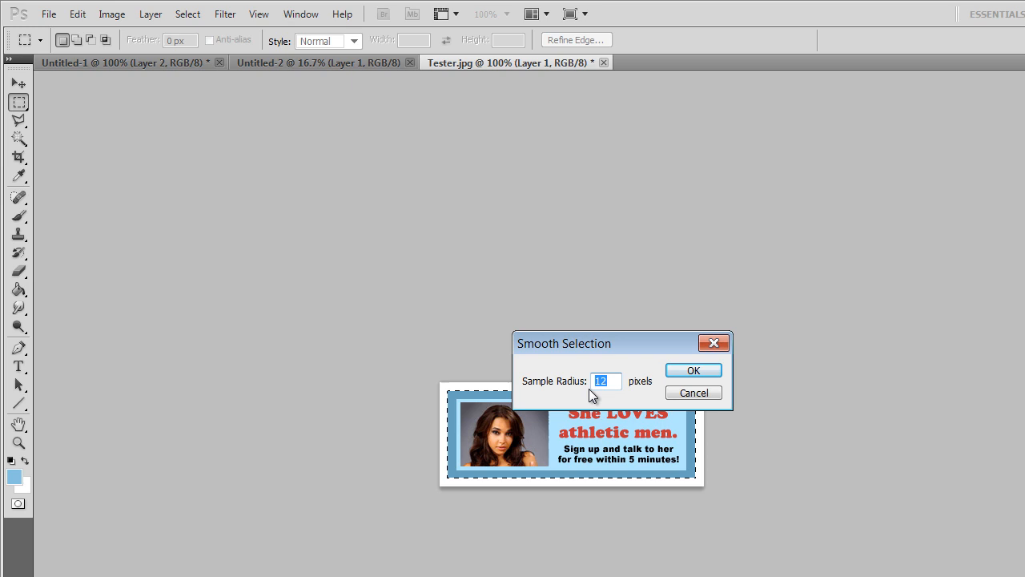
pyautogui.click(692, 369)
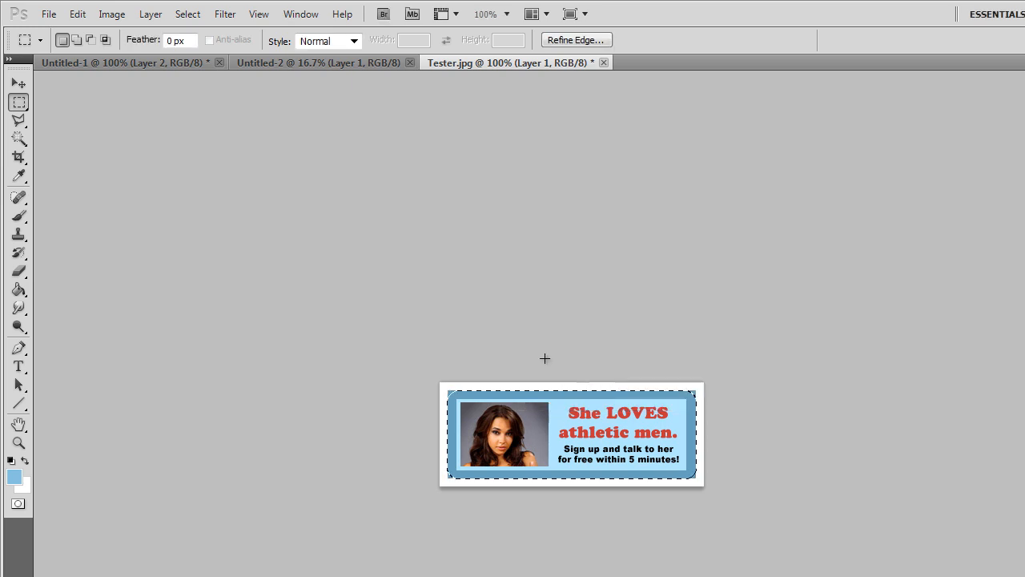
pyautogui.moveTo(188, 13)
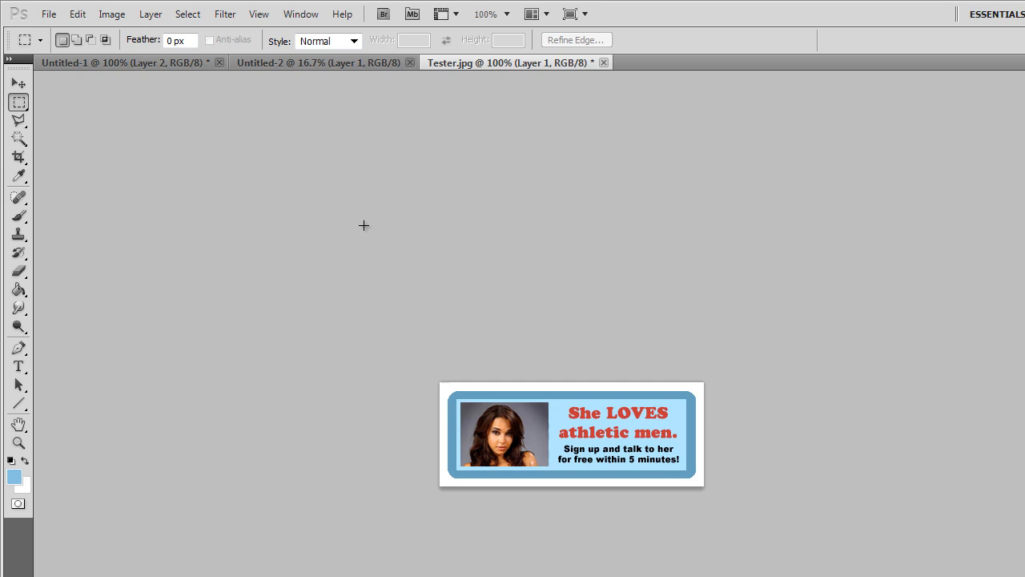
pyautogui.moveTo(330, 215)
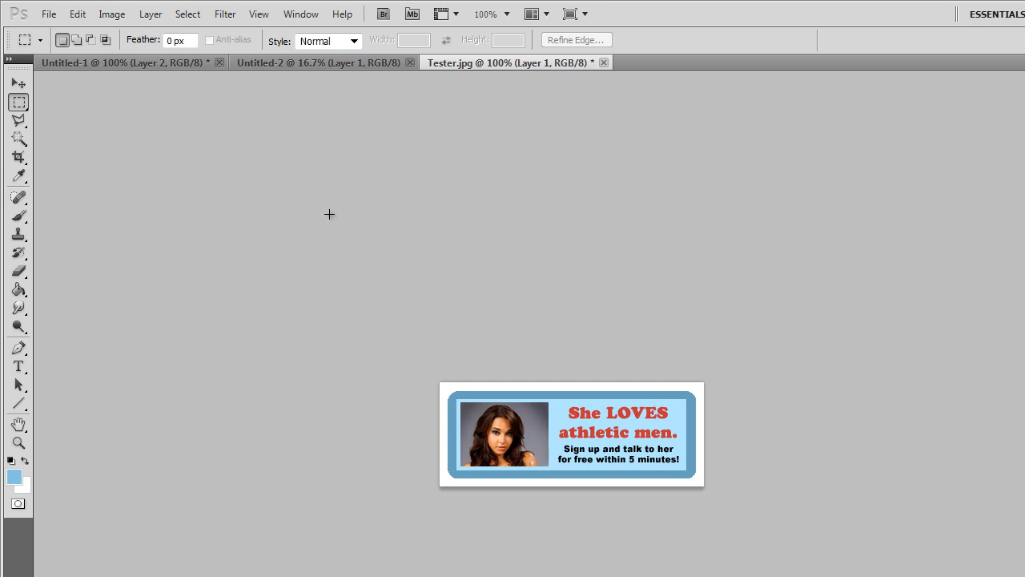
pyautogui.click(17, 83)
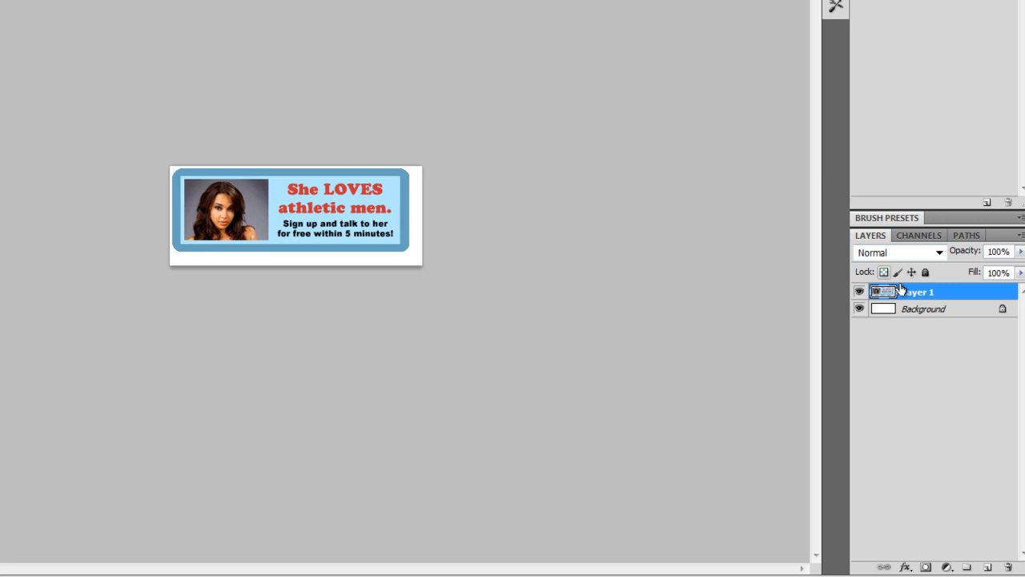
# Step: Apply a Drop Shadow of 10 px size to Layer 1 via its Blending Options
pyautogui.rightClick(913, 291)
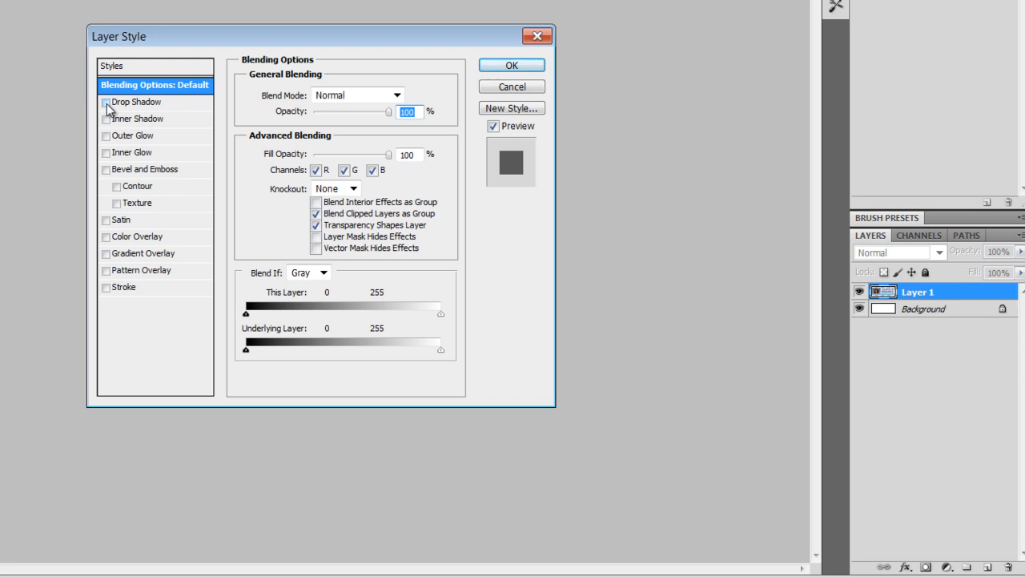
pyautogui.click(106, 103)
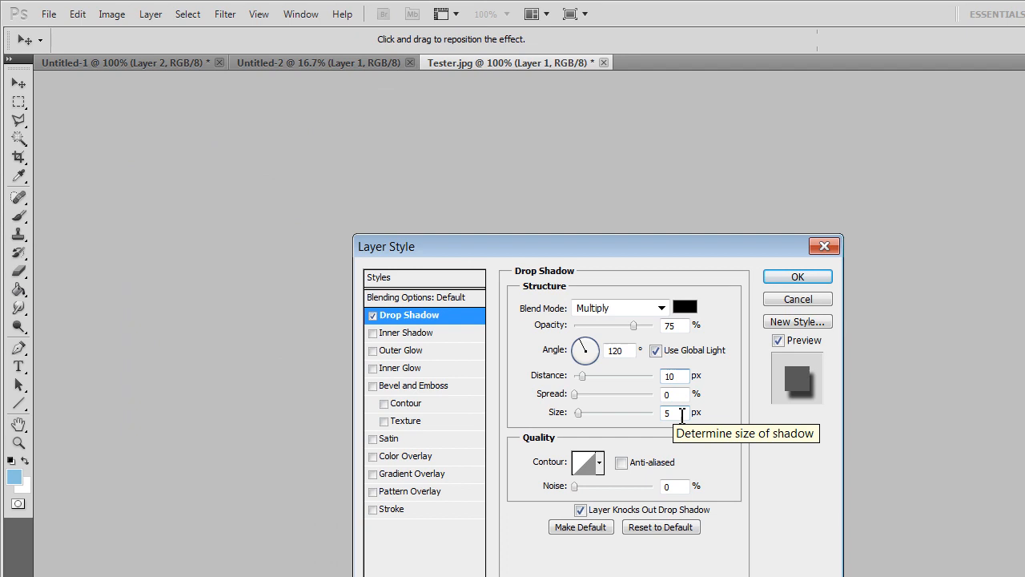
pyautogui.write('10')
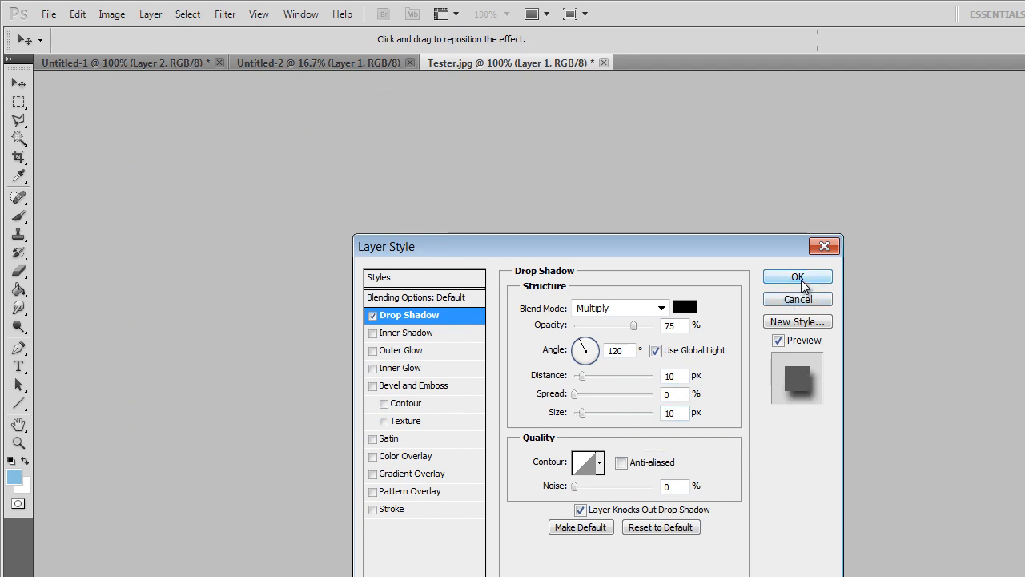
pyautogui.click(798, 275)
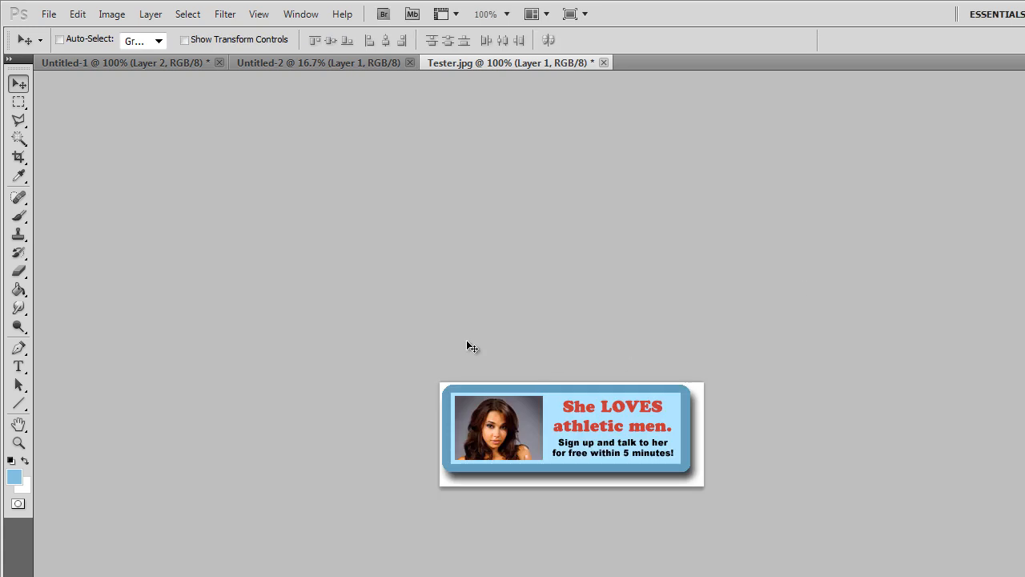
pyautogui.moveTo(468, 295)
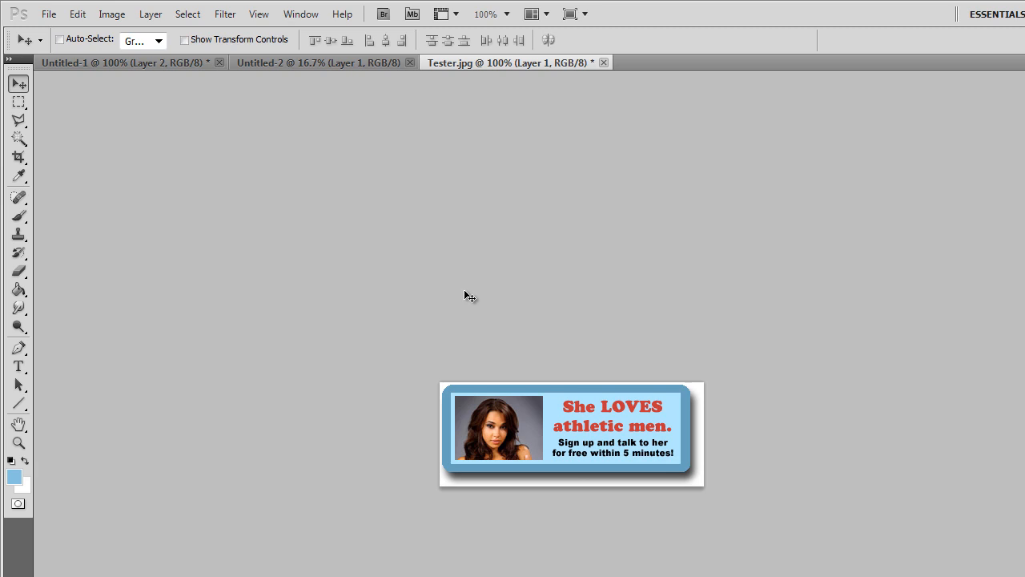
pyautogui.moveTo(295, 186)
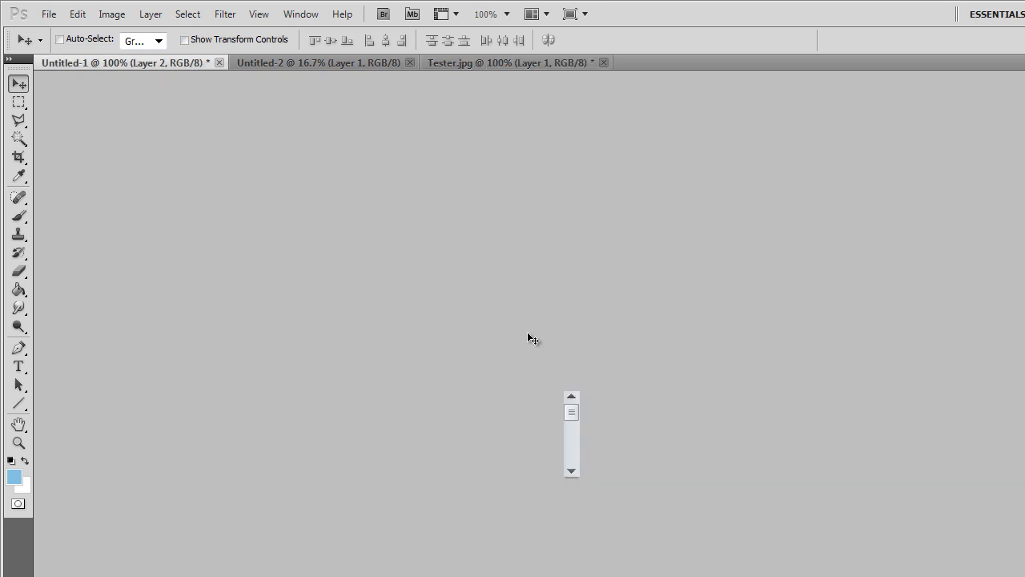
# Step: Switch to the Tester.jpg tab and paste the scroll bar graphic as Layer 2 beside the photo
pyautogui.click(513, 63)
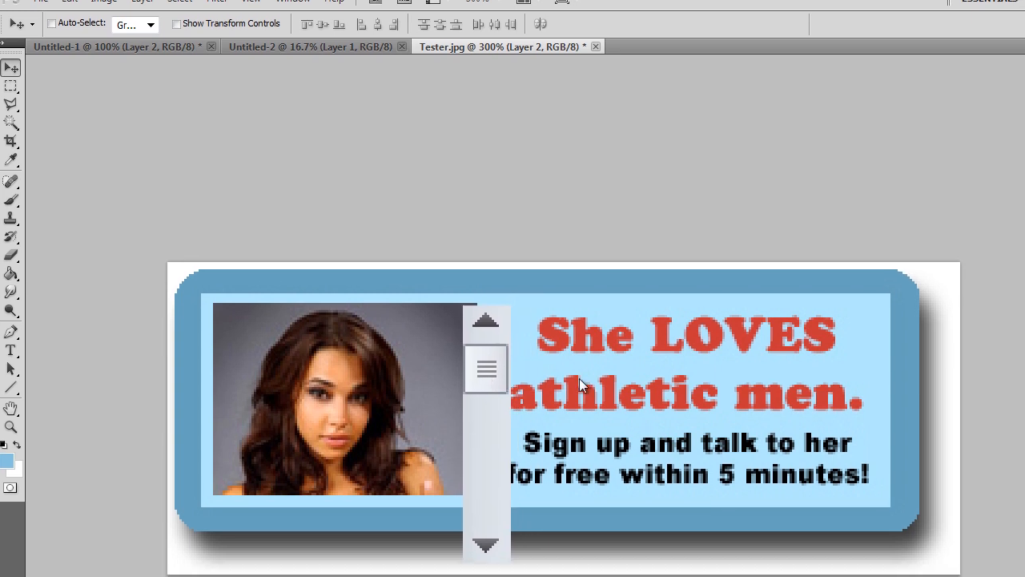
pyautogui.click(13, 569)
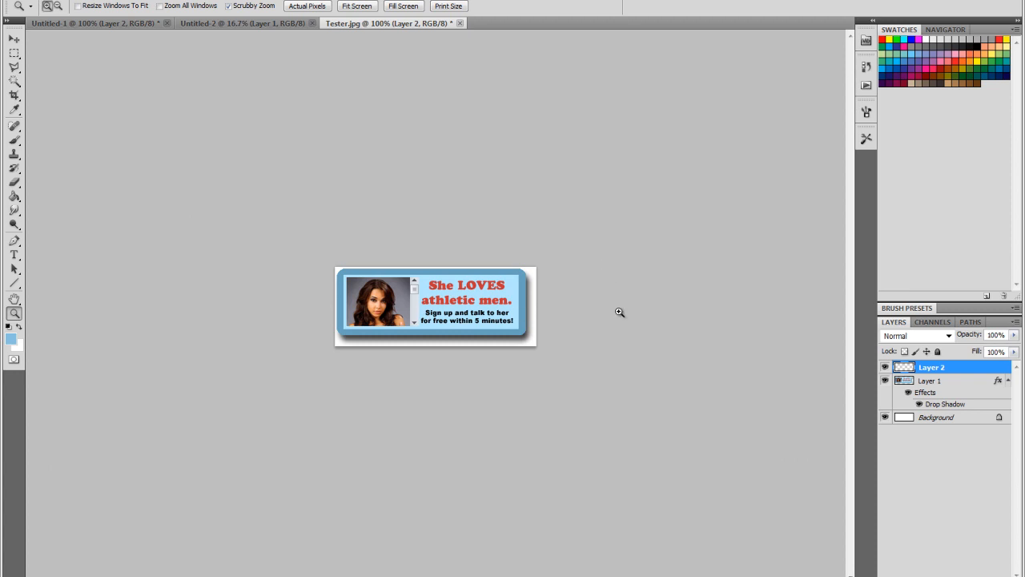
pyautogui.moveTo(525, 248)
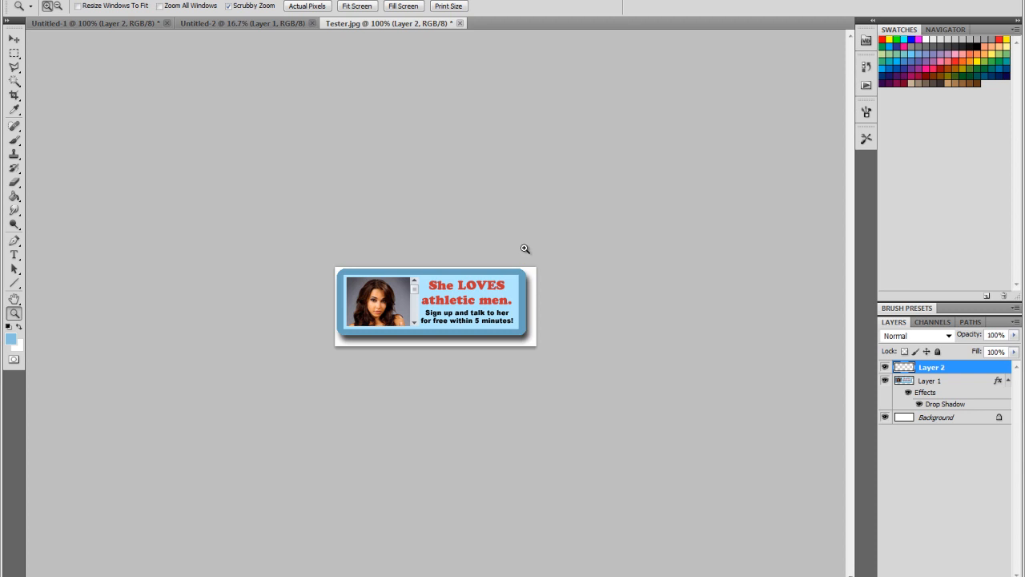